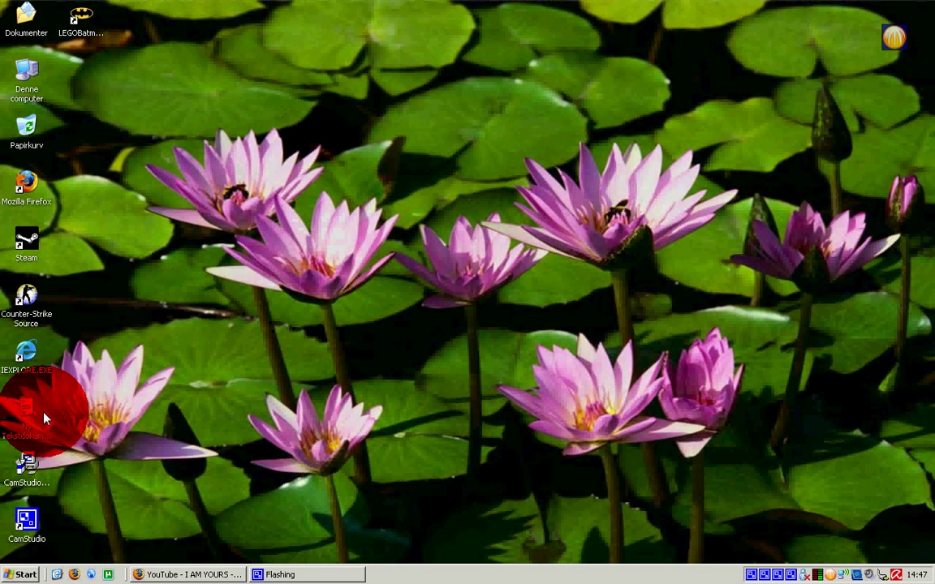
{"action": "mouse_move", "coordinate": [36, 385]}
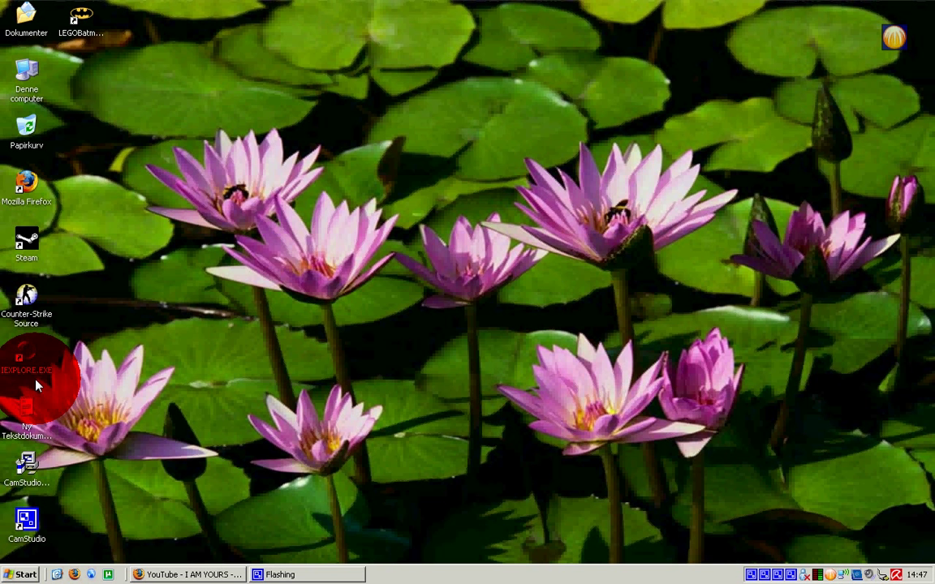
Step: Open Ny Tekstdokument and type 'hi, will show you how to get circle around the mouse, enjoy'
{"action": "double_click", "coordinate": [26, 414]}
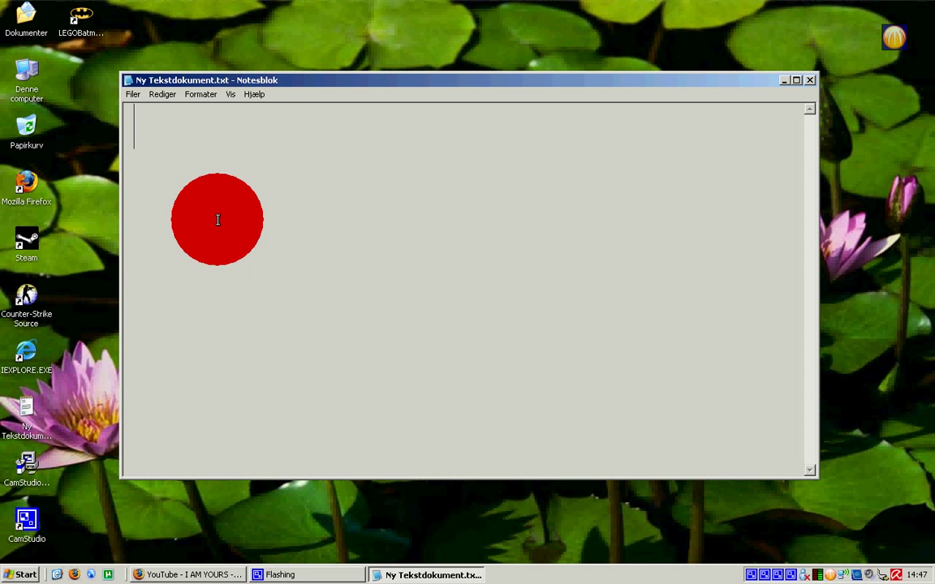
{"action": "type", "text": "hi all i"}
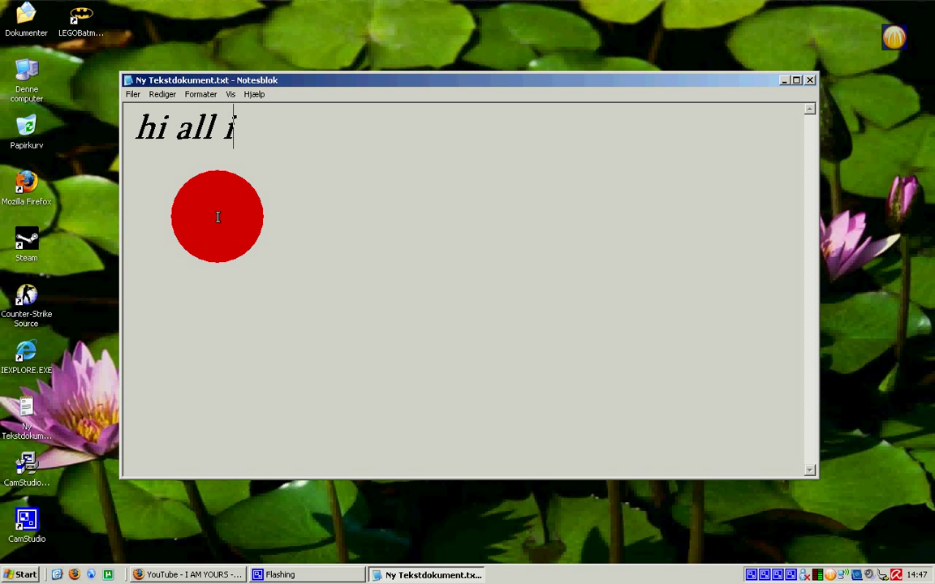
{"action": "type", "text": "will"}
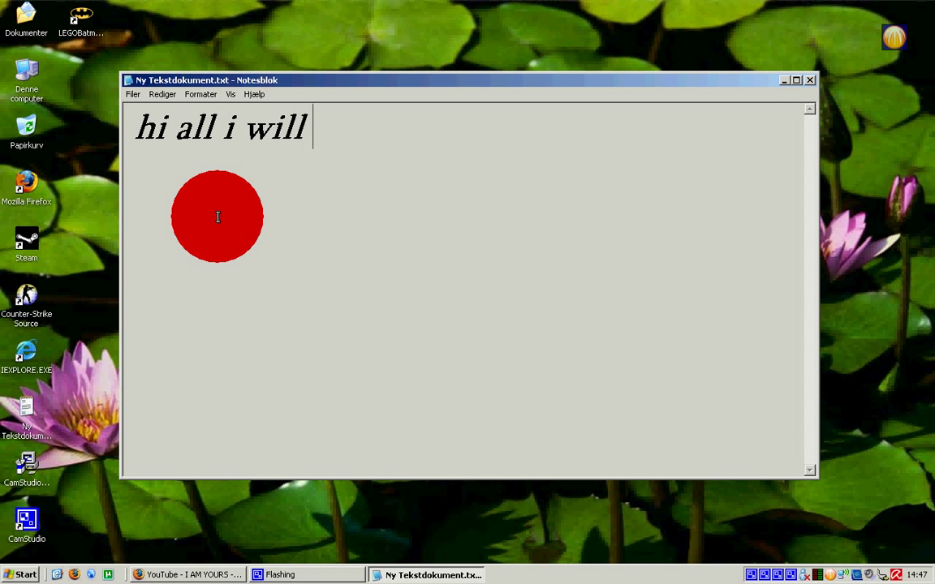
{"action": "type", "text": "show you"}
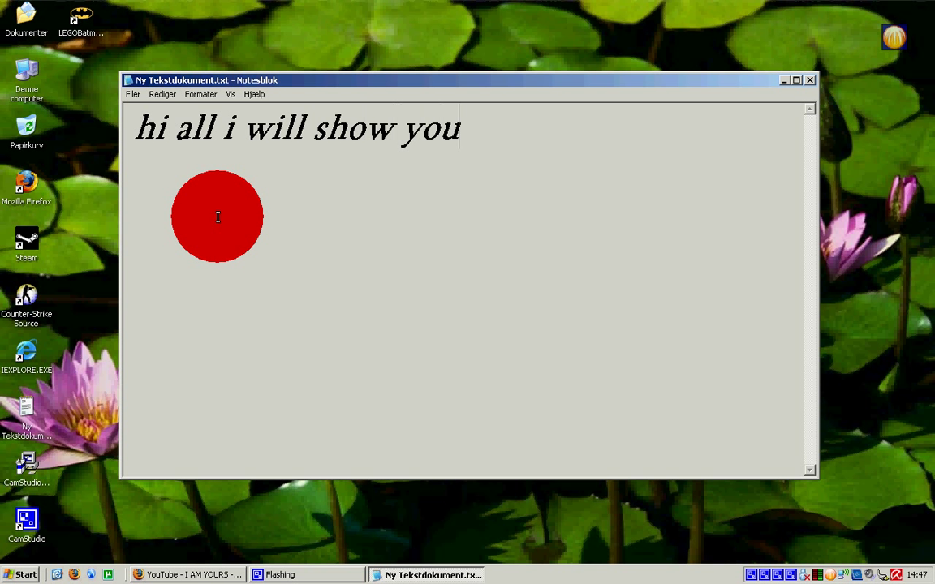
{"action": "type", "text": "hoa t"}
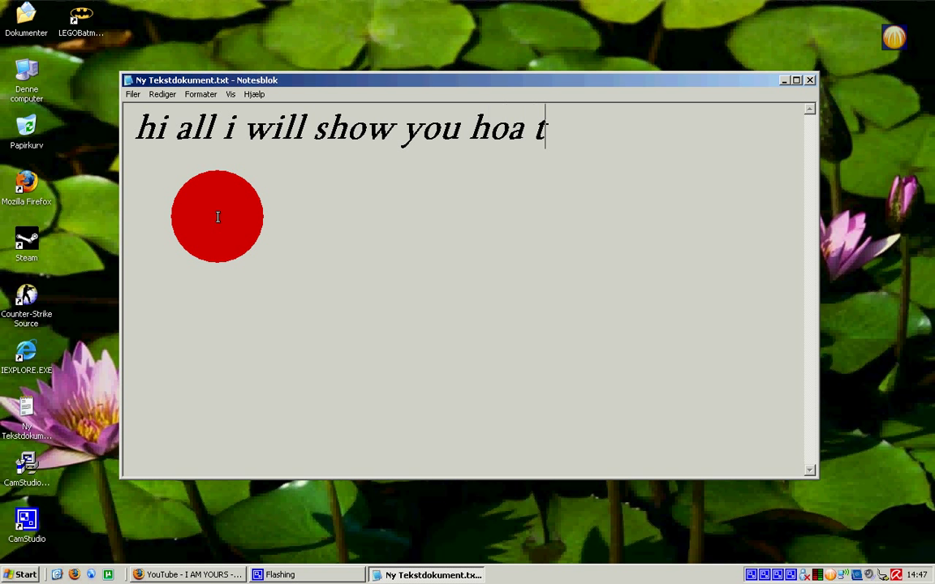
{"action": "type", "text": "to get the"}
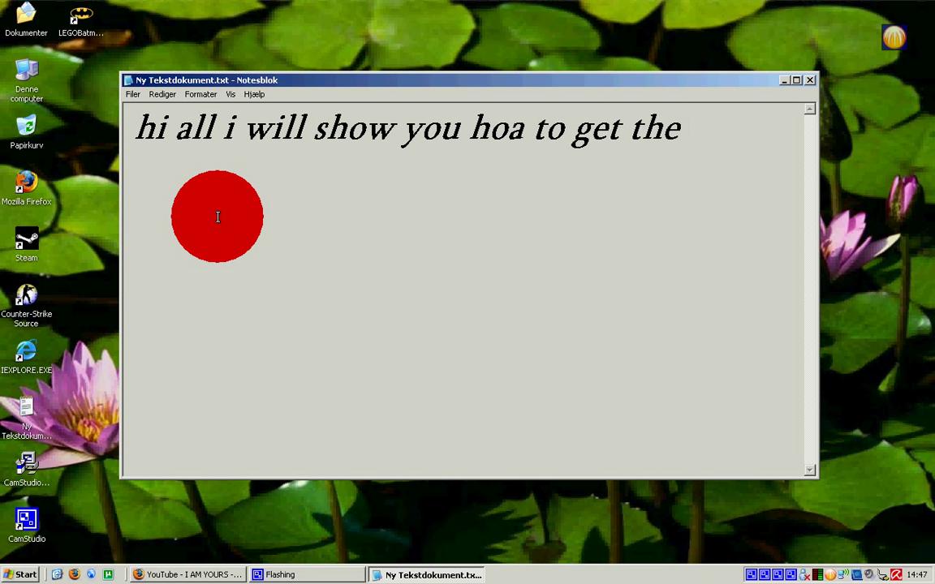
{"action": "type", "text": "circle"}
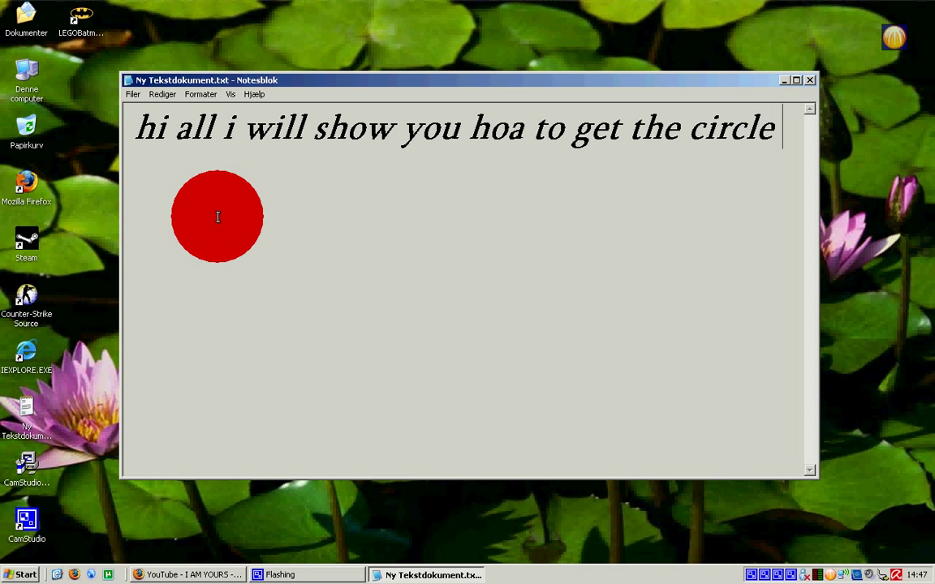
{"action": "type", "text": "like m"}
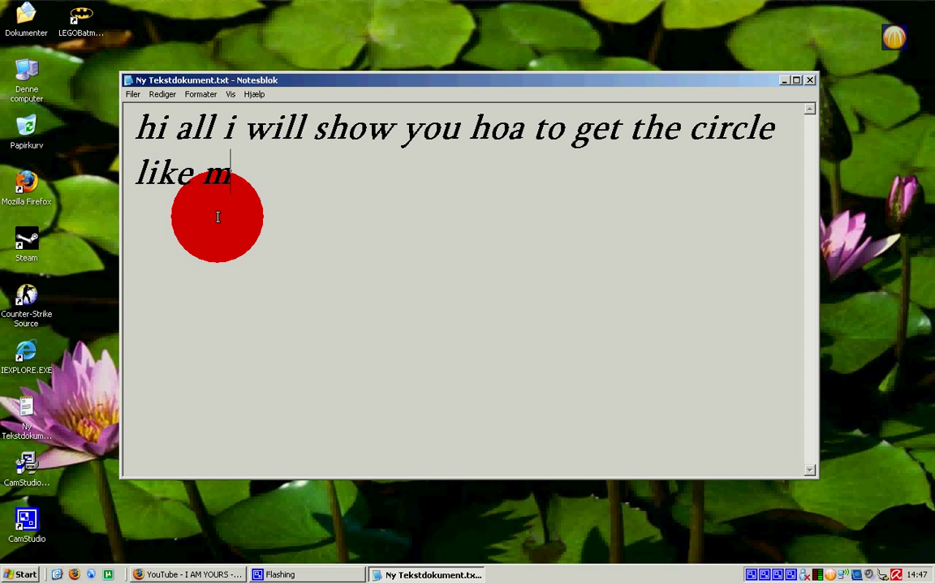
{"action": "type", "text": "e"}
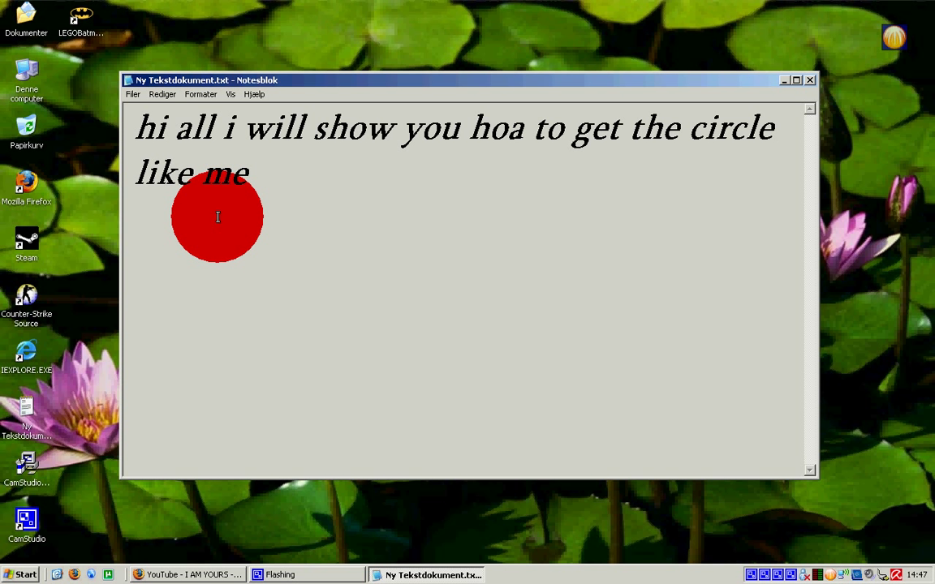
{"action": "type", "text": "!!"}
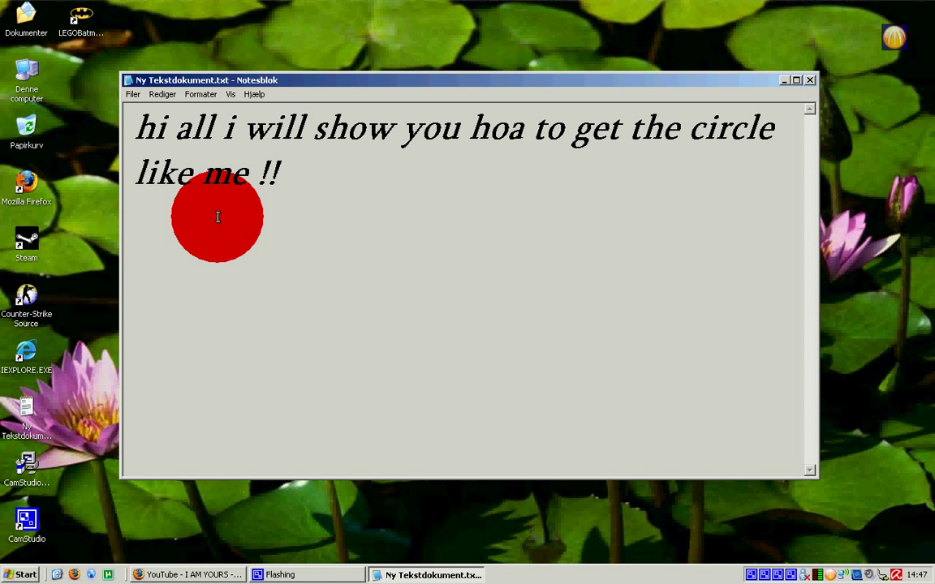
{"action": "type", "text": "aro"}
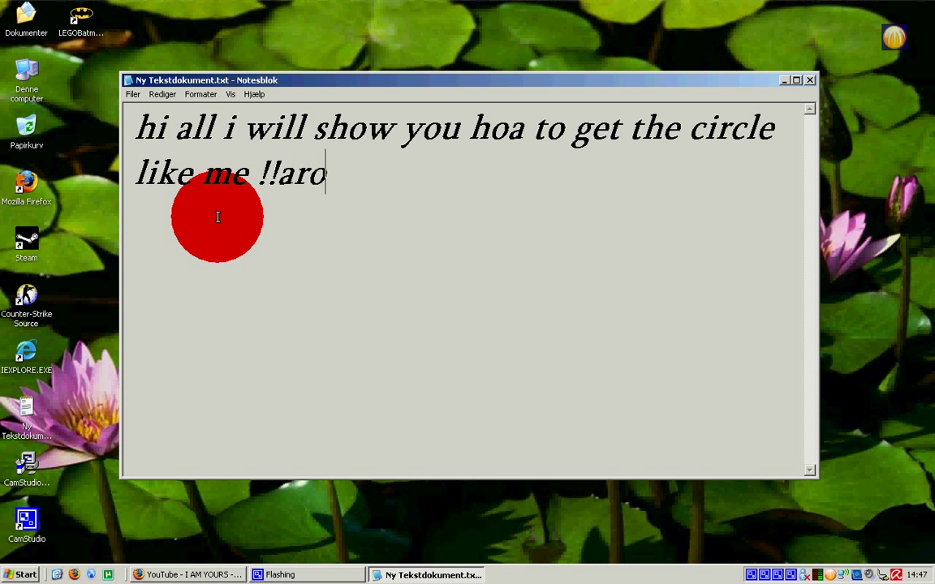
{"action": "type", "text": "und the"}
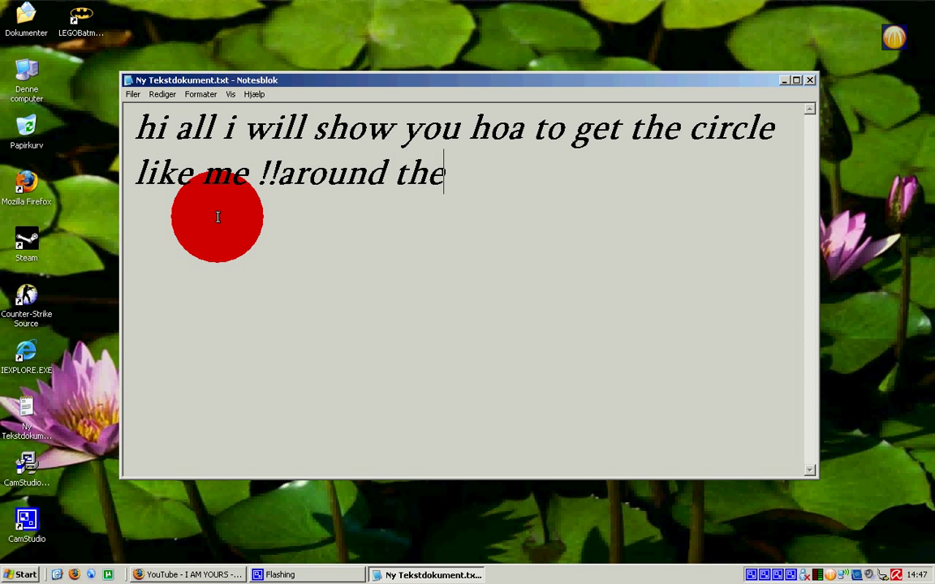
{"action": "type", "text": "mouse so"}
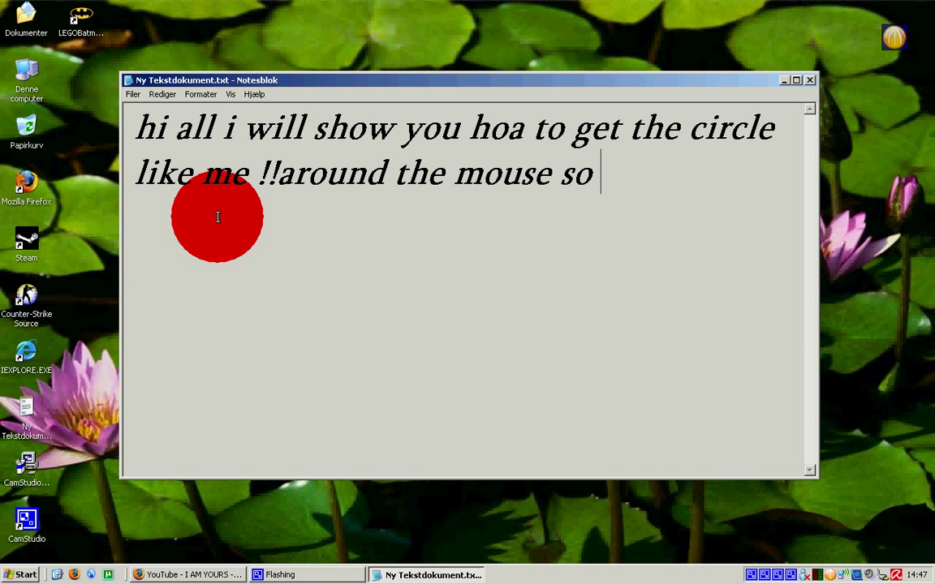
{"action": "type", "text": "enjoy"}
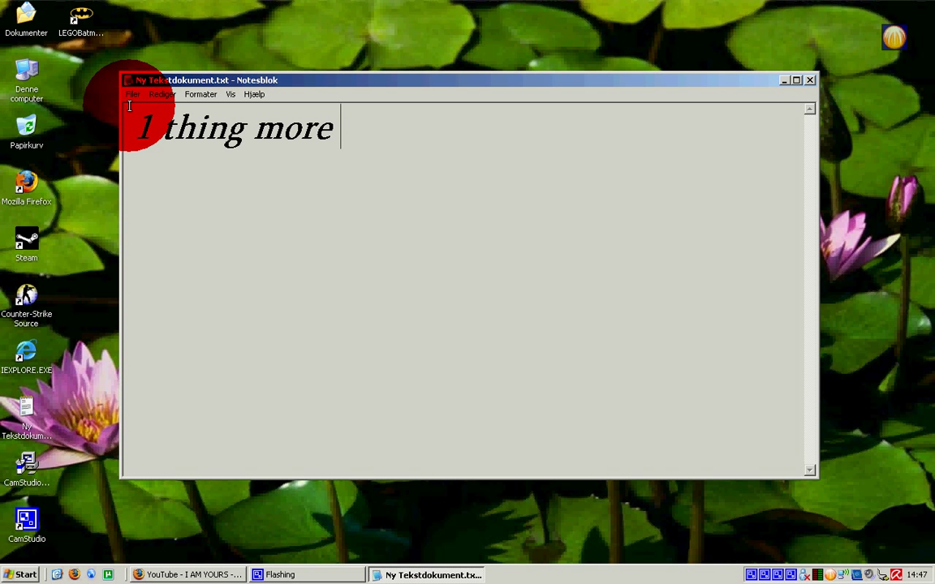
Step: Add the message 'just do the same like me all!!!' to the page
{"action": "type", "text": "just do"}
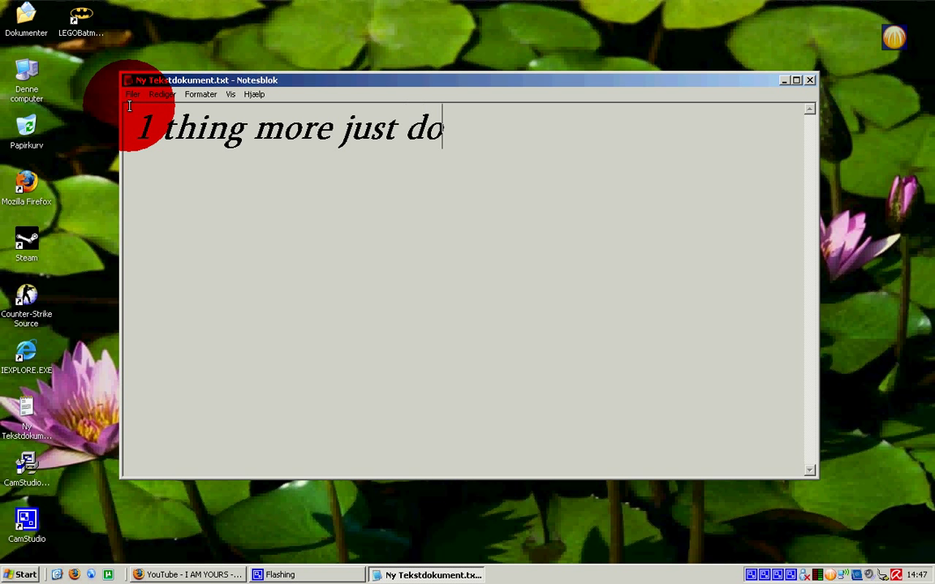
{"action": "type", "text": "the s"}
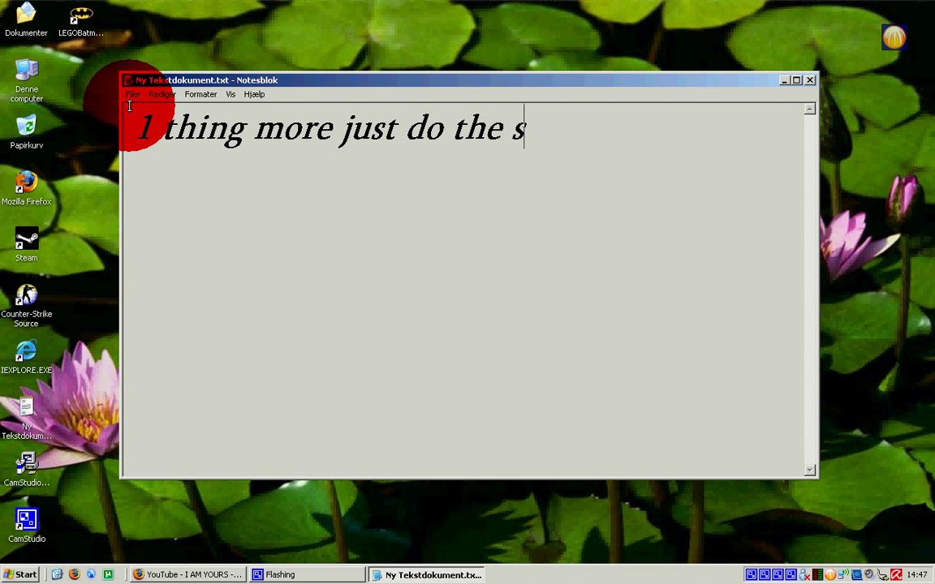
{"action": "type", "text": "ame lik"}
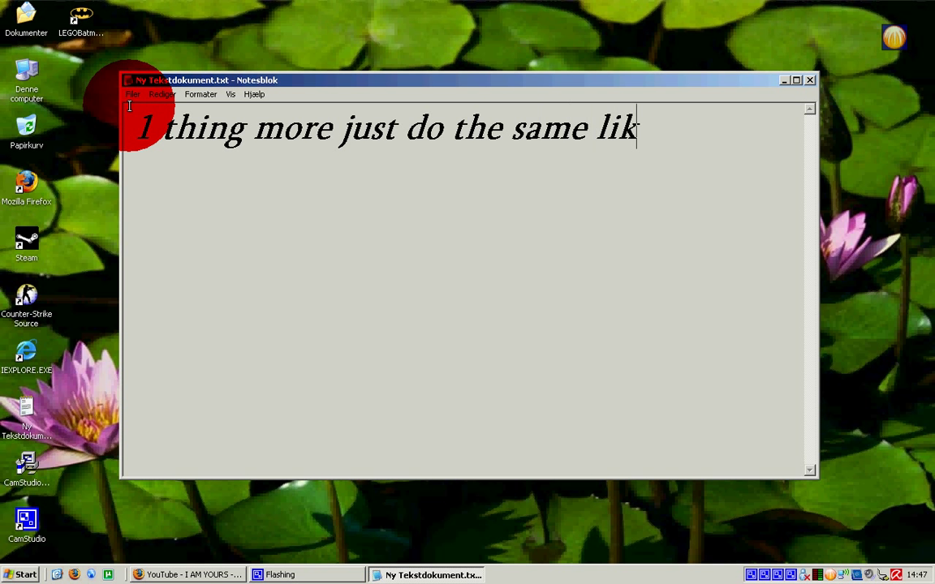
{"action": "type", "text": "e me all"}
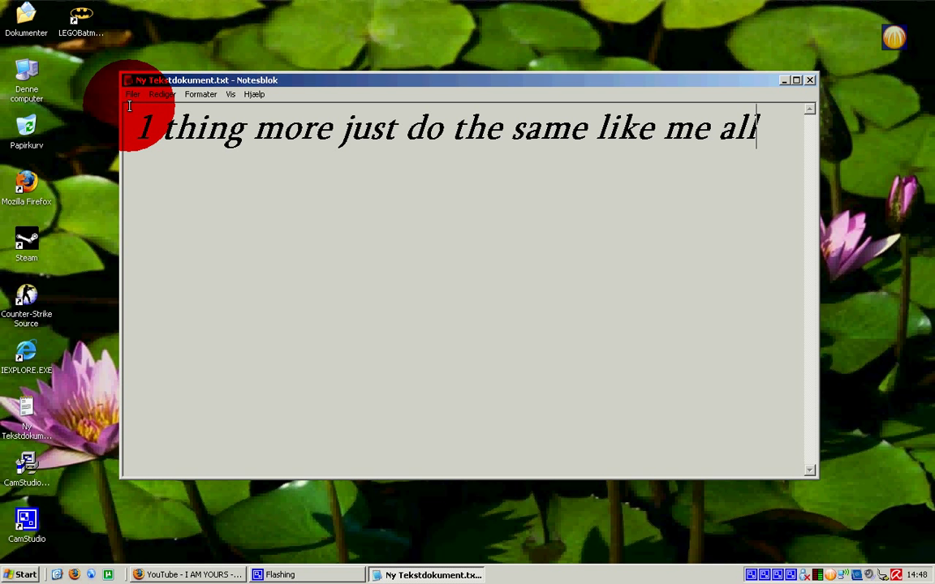
{"action": "type", "text": "!!!"}
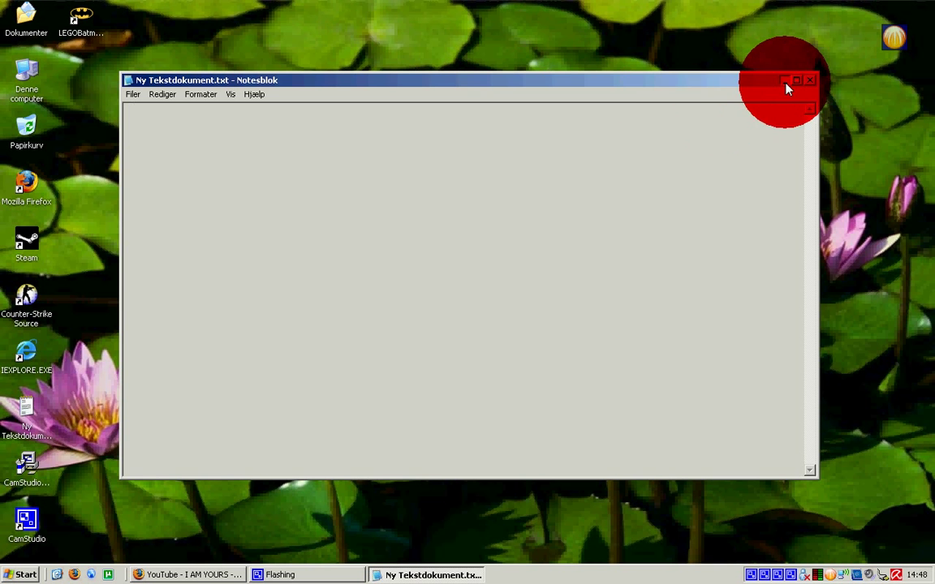
Step: Set the Notepad document aside and bring up the CamStudio recorder window
{"action": "left_click", "coordinate": [785, 80]}
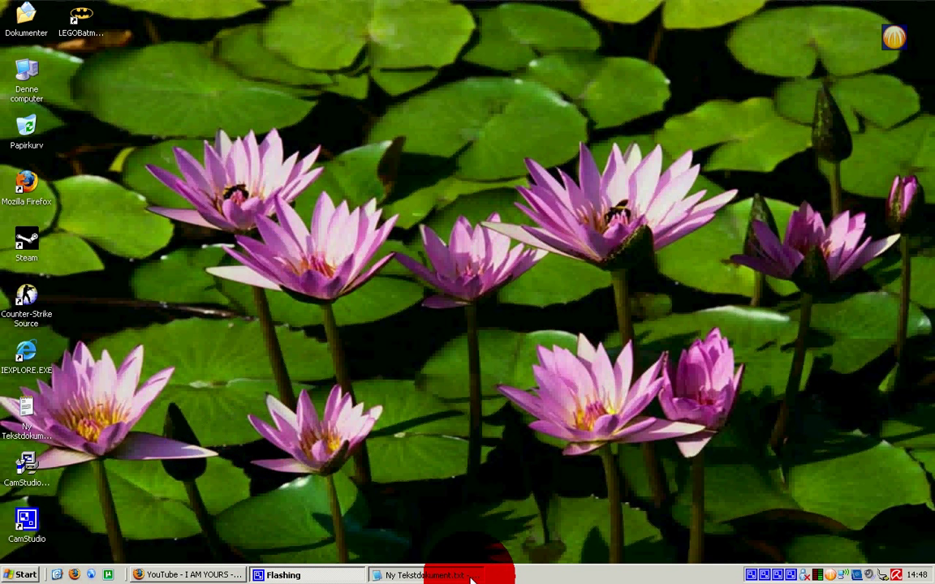
{"action": "left_click", "coordinate": [435, 574]}
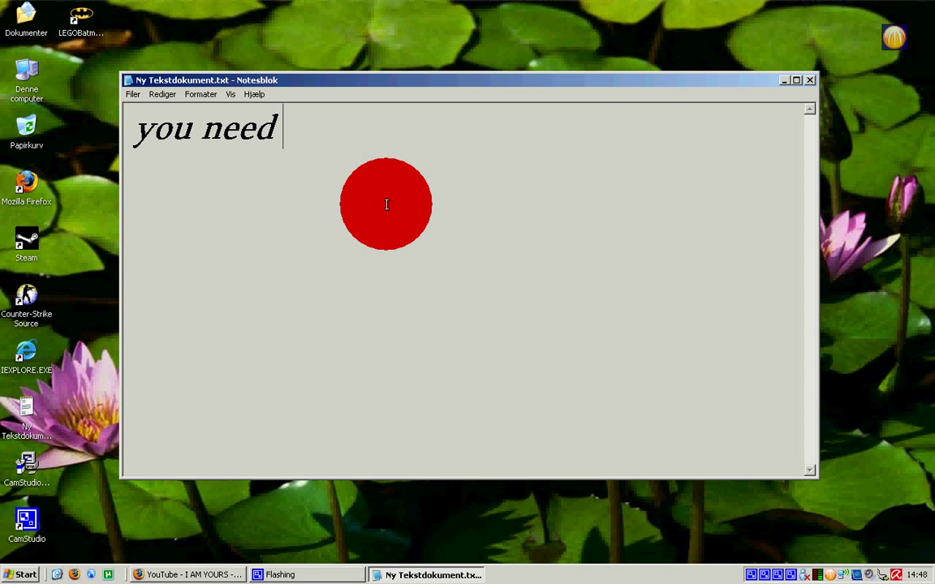
{"action": "type", "text": "camstud"}
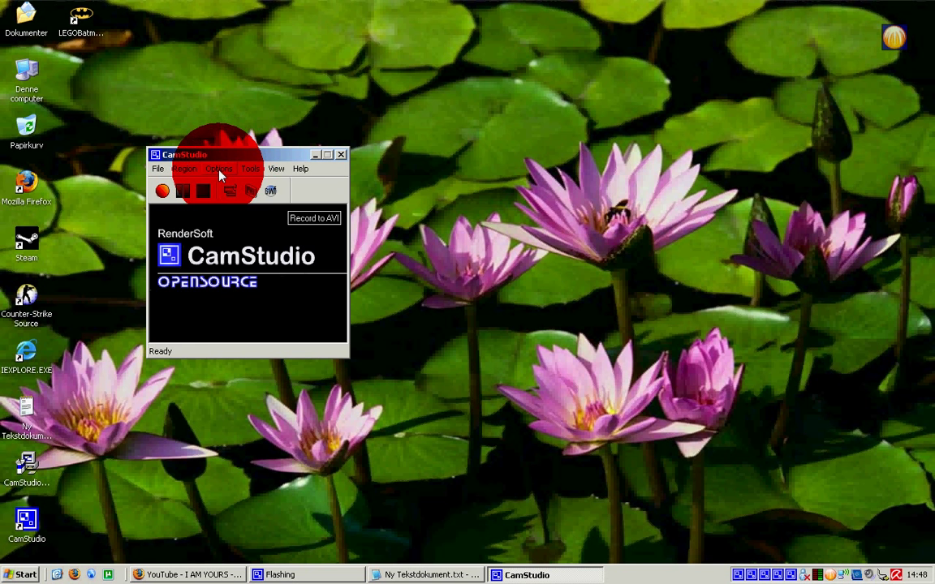
Step: Open CamStudio's Cursor Options dialog from the Options menu
{"action": "left_click", "coordinate": [218, 168]}
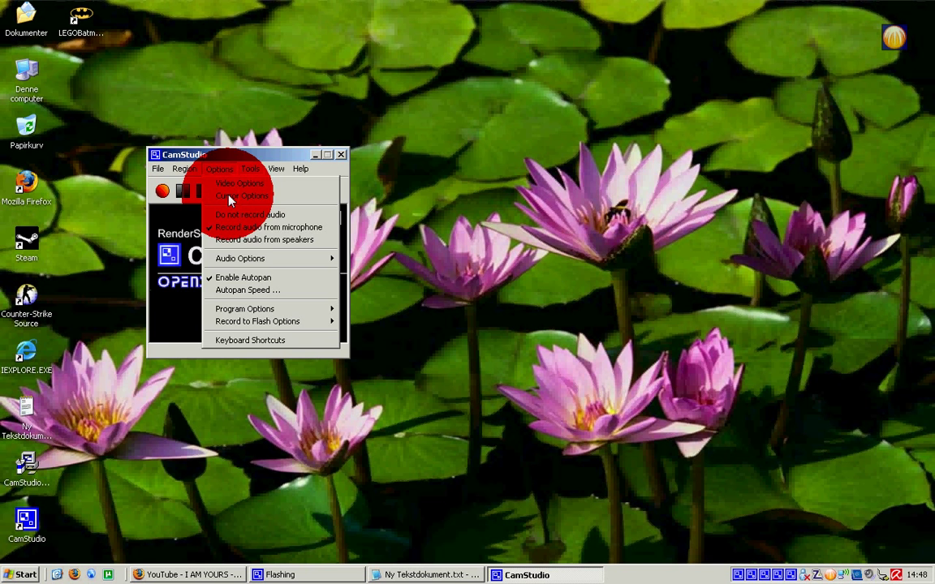
{"action": "mouse_move", "coordinate": [272, 214]}
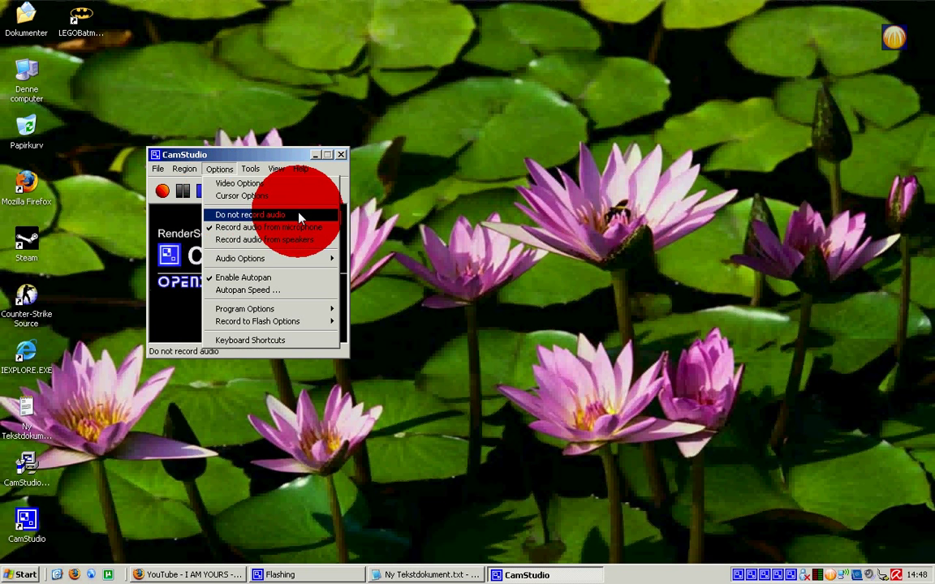
{"action": "left_click", "coordinate": [241, 196]}
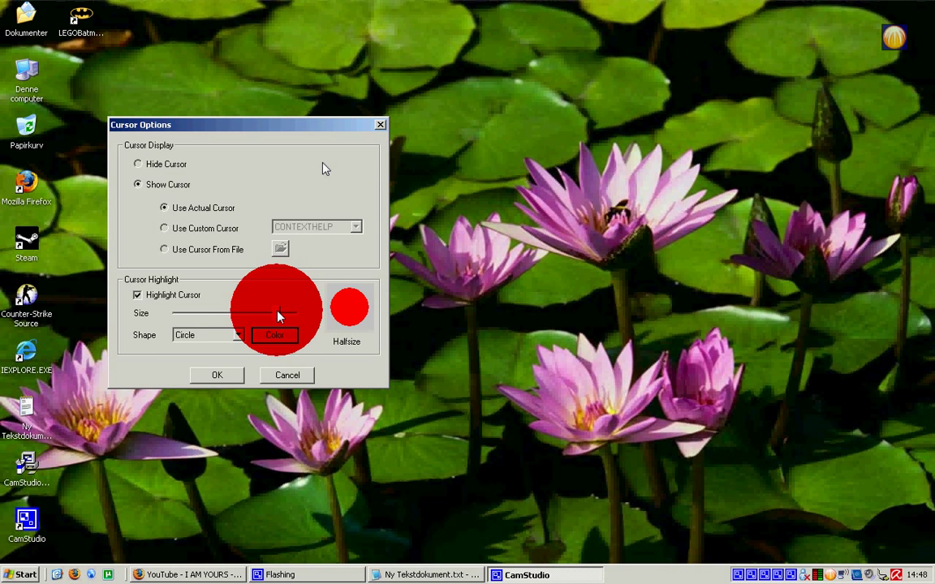
Step: Choose red as the cursor highlight colour in the Farve colour dialog
{"action": "left_click", "coordinate": [275, 335]}
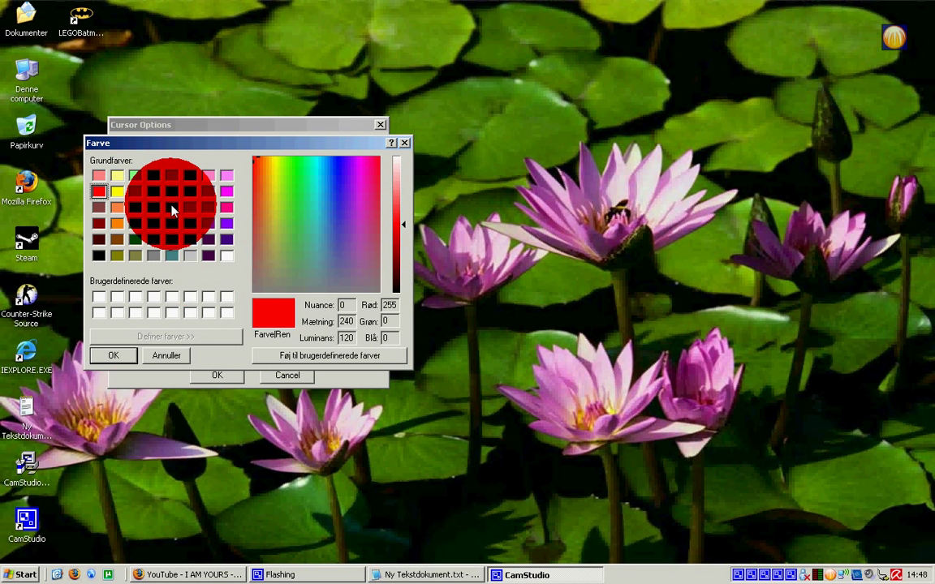
{"action": "left_click", "coordinate": [171, 223]}
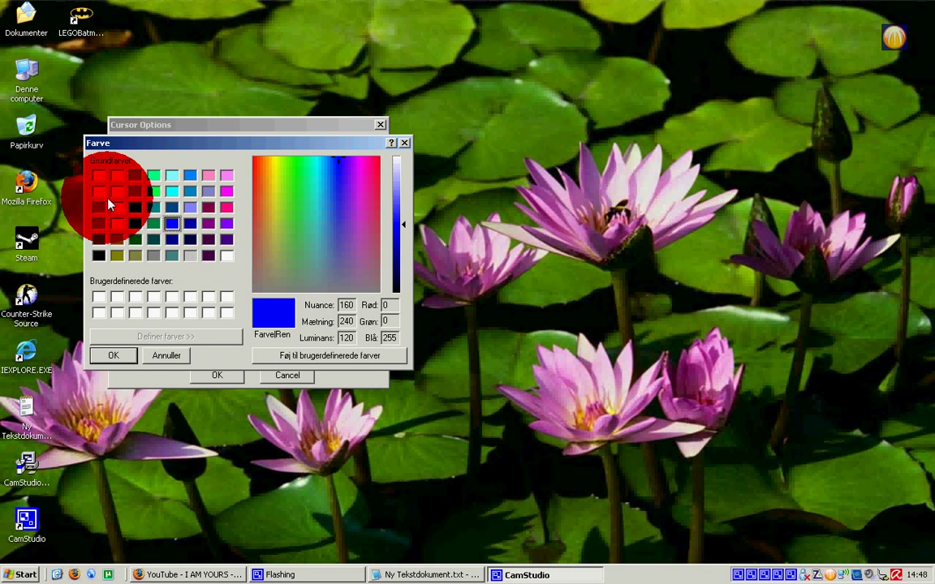
{"action": "left_click", "coordinate": [99, 191]}
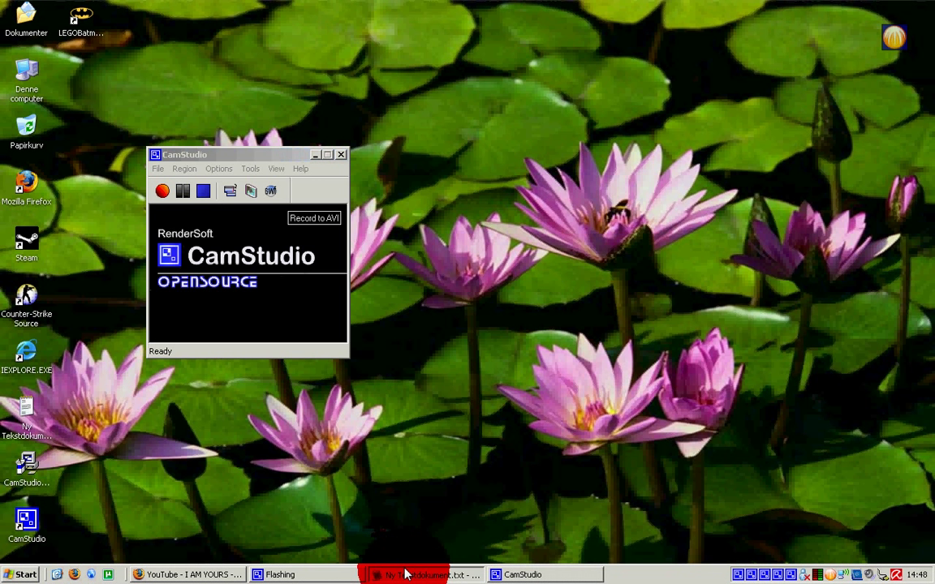
Step: Back in Notepad, type 'and thats it, you any quistiens so ask my!!!!'
{"action": "left_click", "coordinate": [422, 575]}
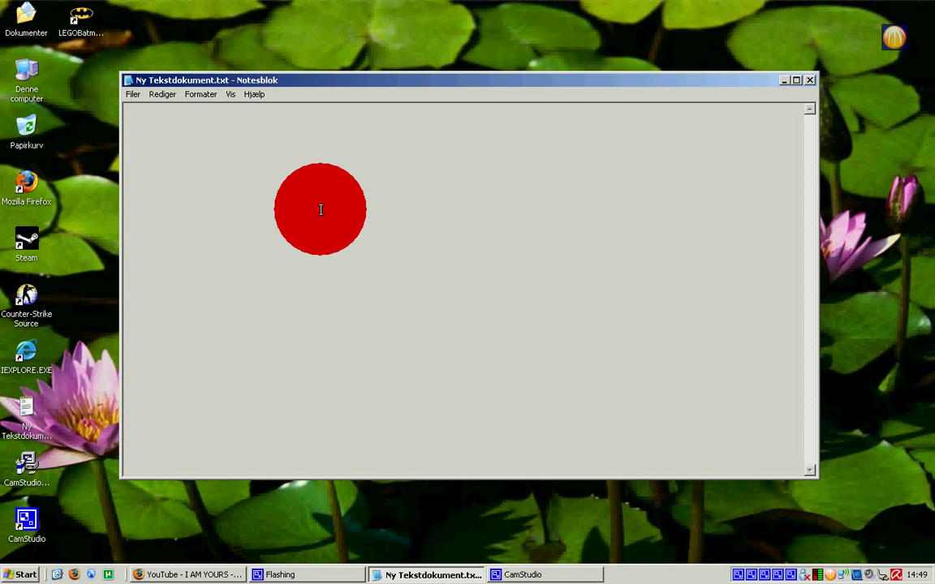
{"action": "type", "text": "and t"}
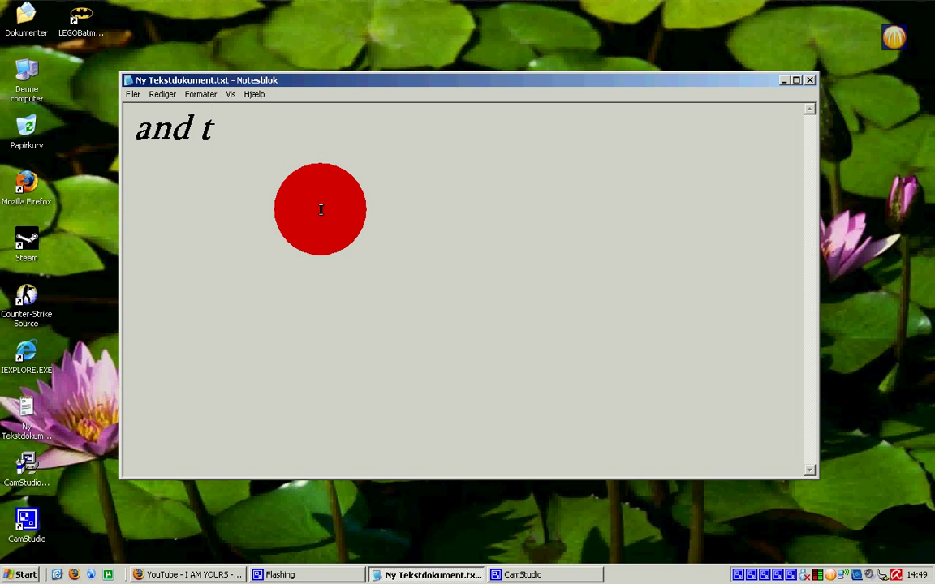
{"action": "type", "text": "hats"}
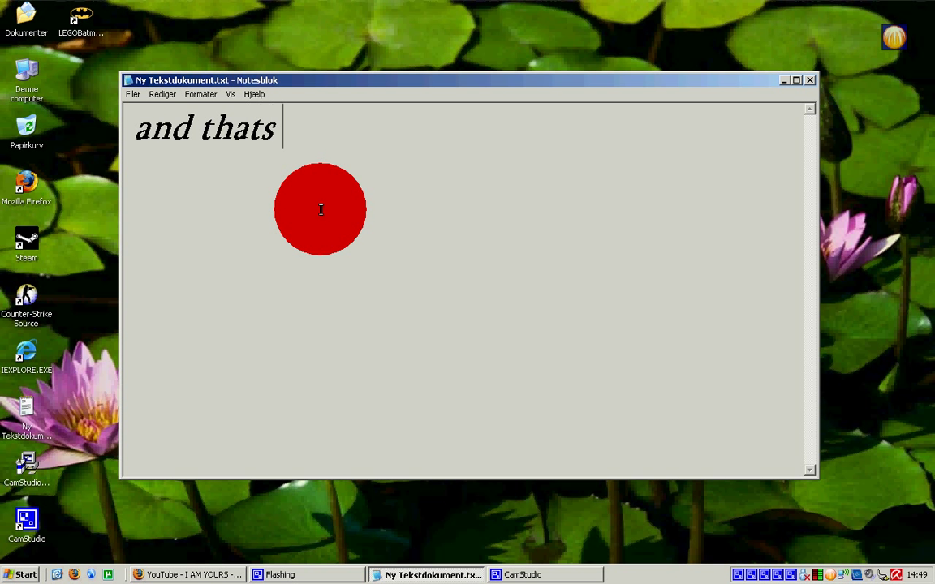
{"action": "type", "text": "it if"}
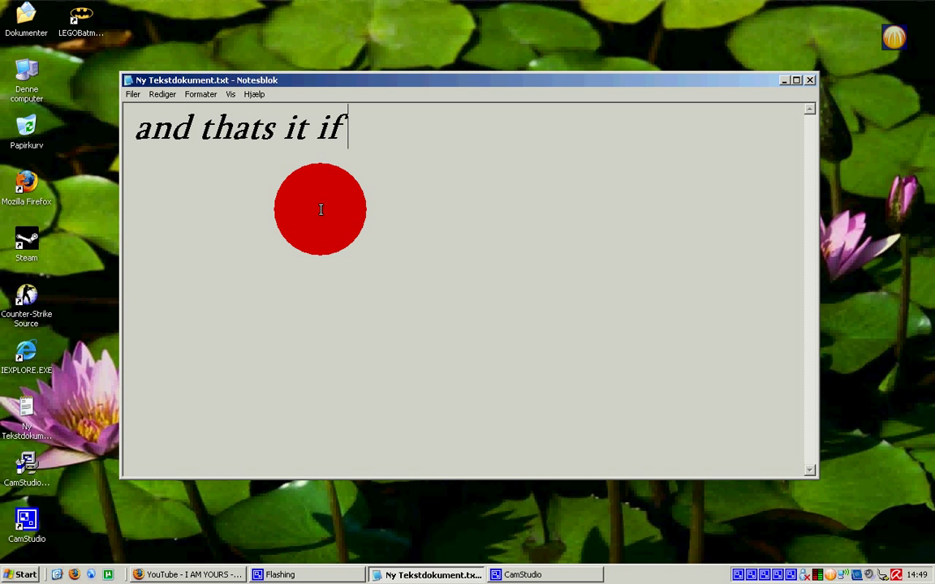
{"action": "type", "text": "you a"}
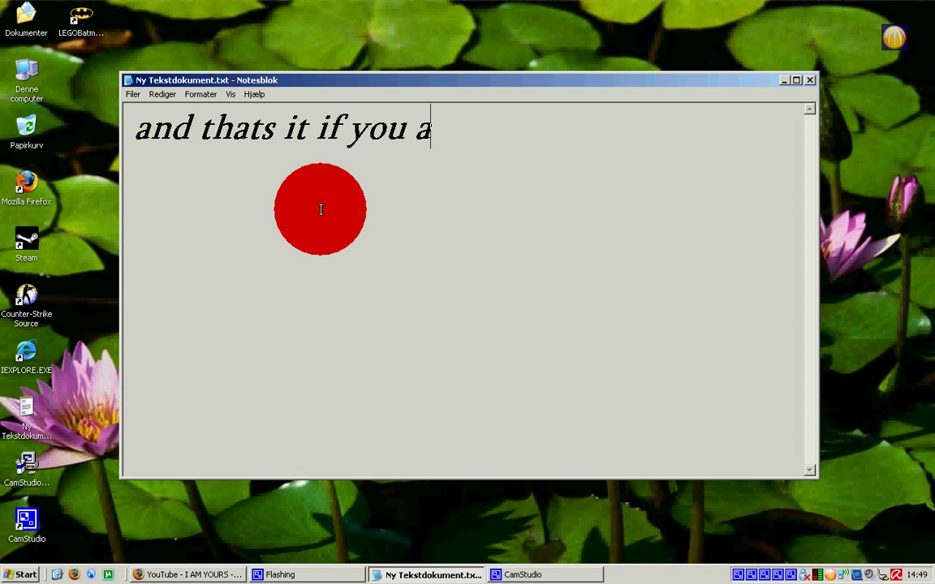
{"action": "type", "text": "ny"}
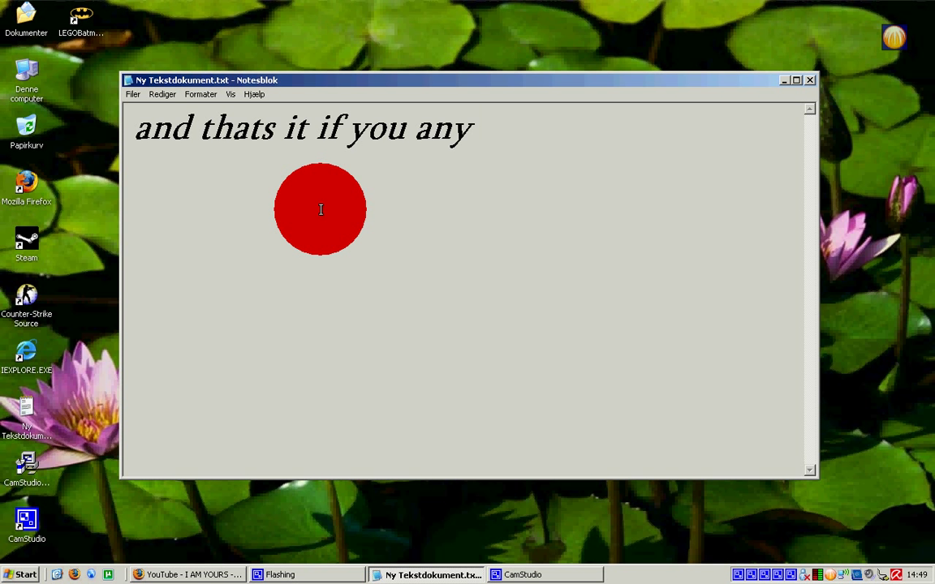
{"action": "type", "text": "qui"}
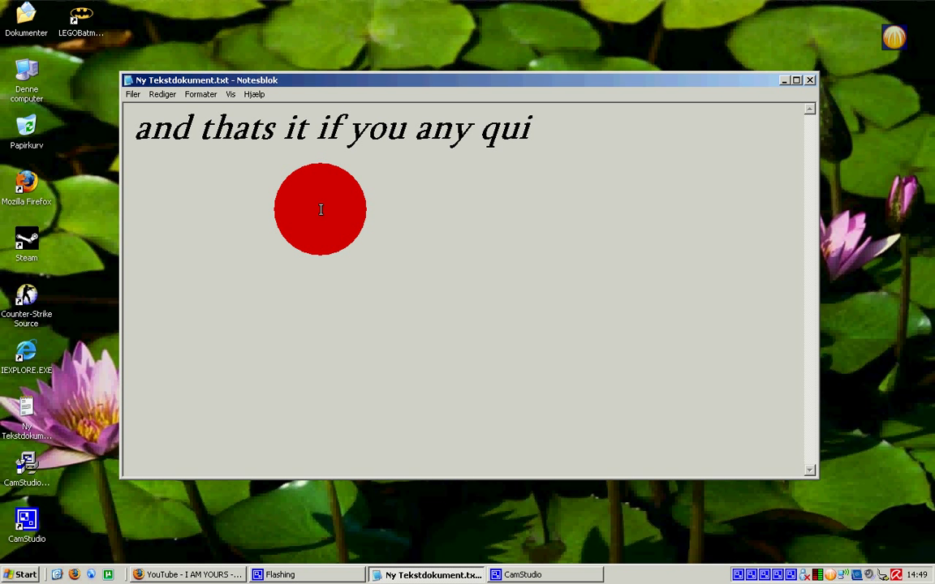
{"action": "type", "text": "stiens"}
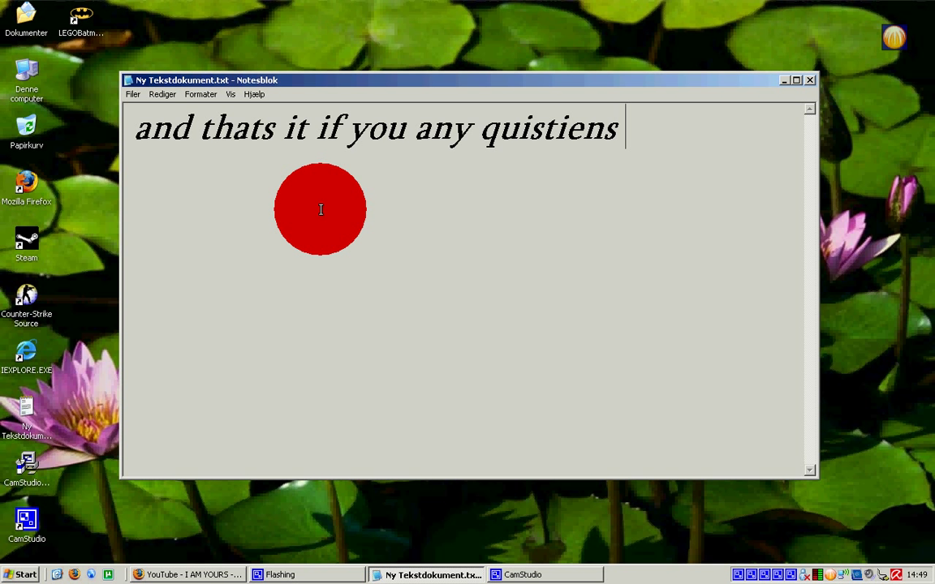
{"action": "type", "text": "so"}
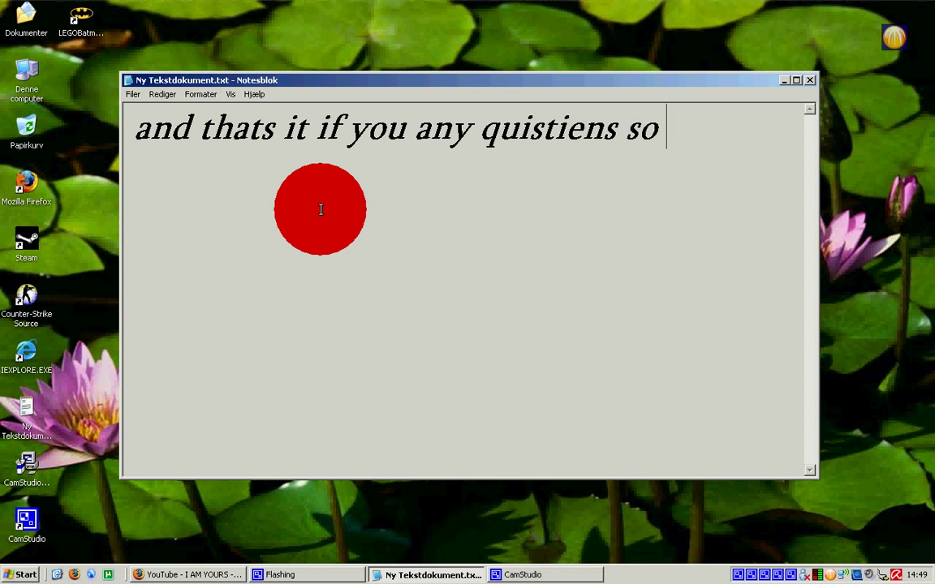
{"action": "type", "text": "ask my"}
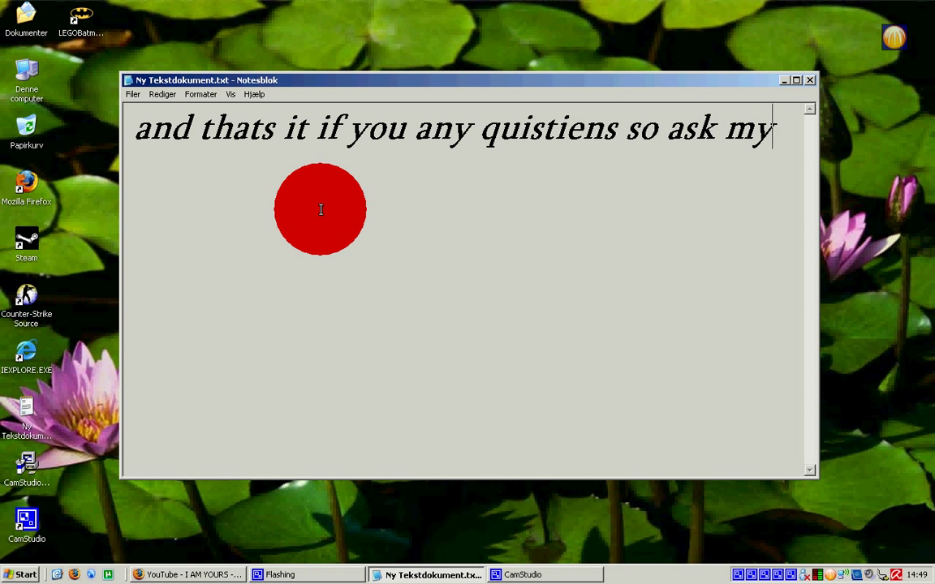
{"action": "type", "text": "!!!!"}
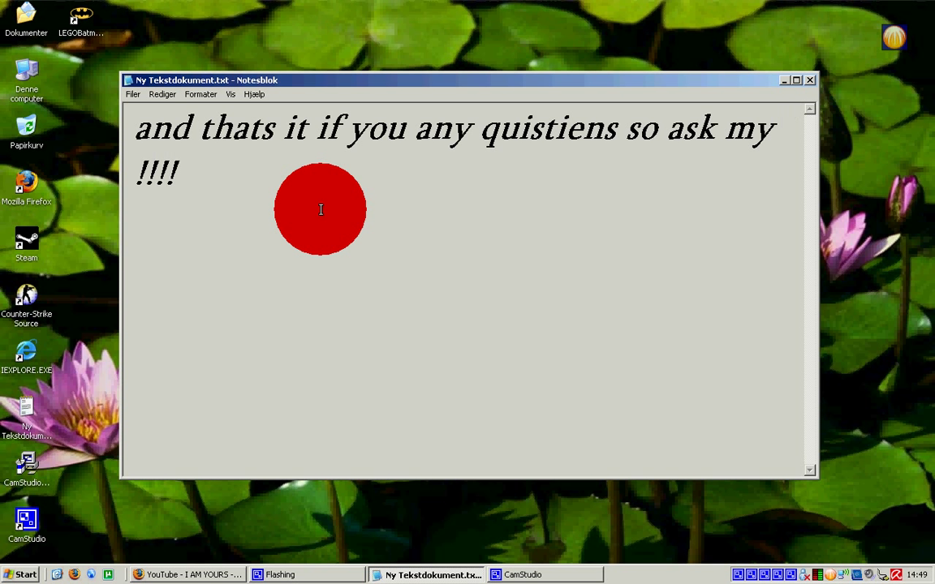
Step: Type 'see you....' and open CamStudio's tray recording menu
{"action": "type", "text": "see"}
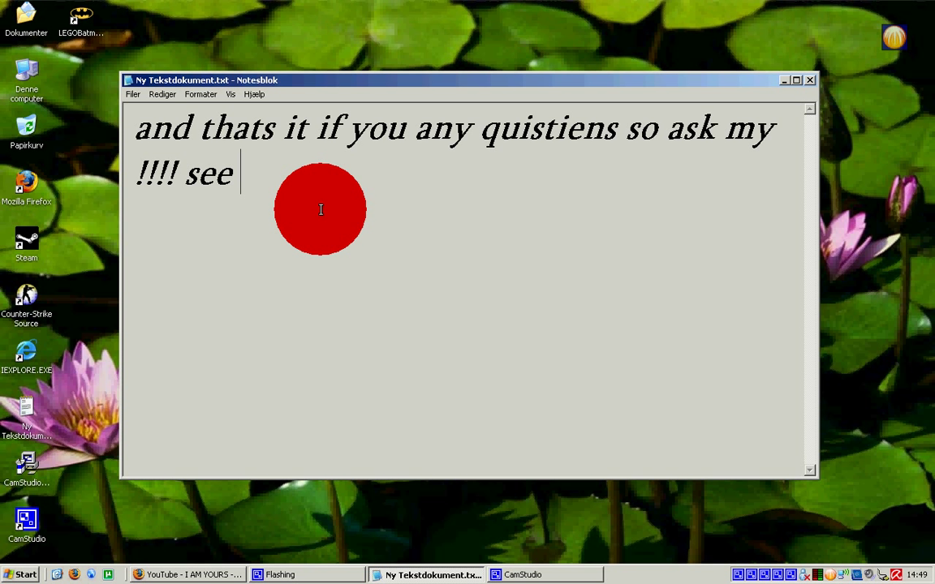
{"action": "type", "text": "you"}
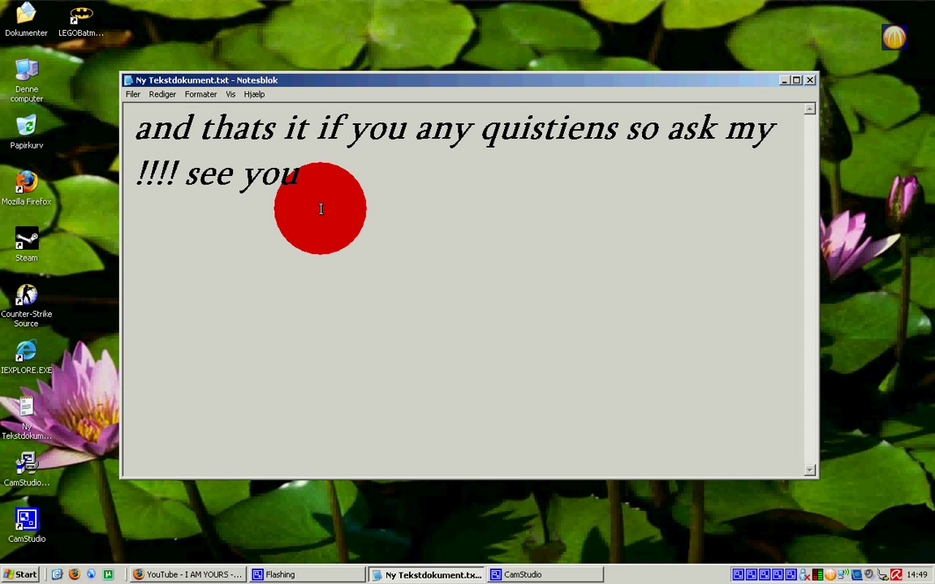
{"action": "type", "text": "...."}
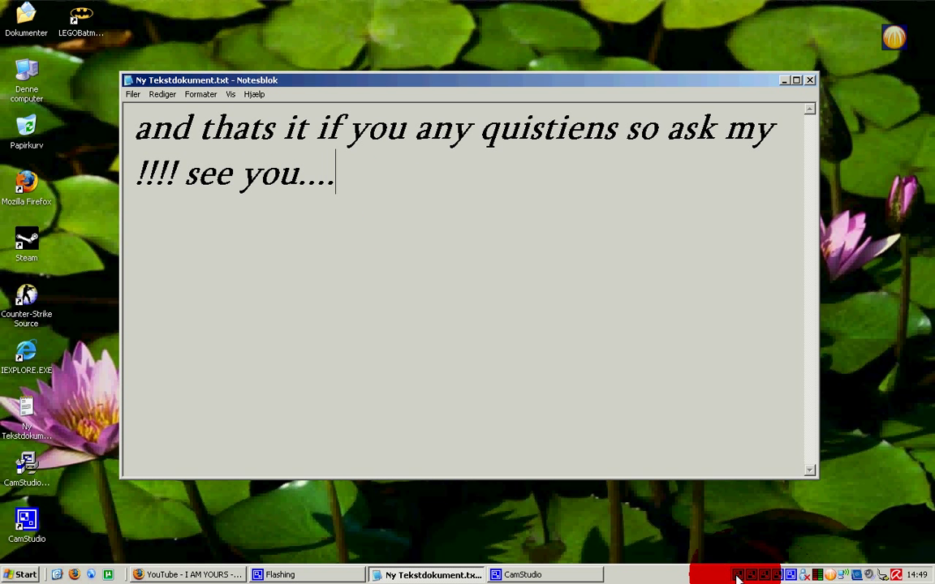
{"action": "left_click", "coordinate": [738, 574]}
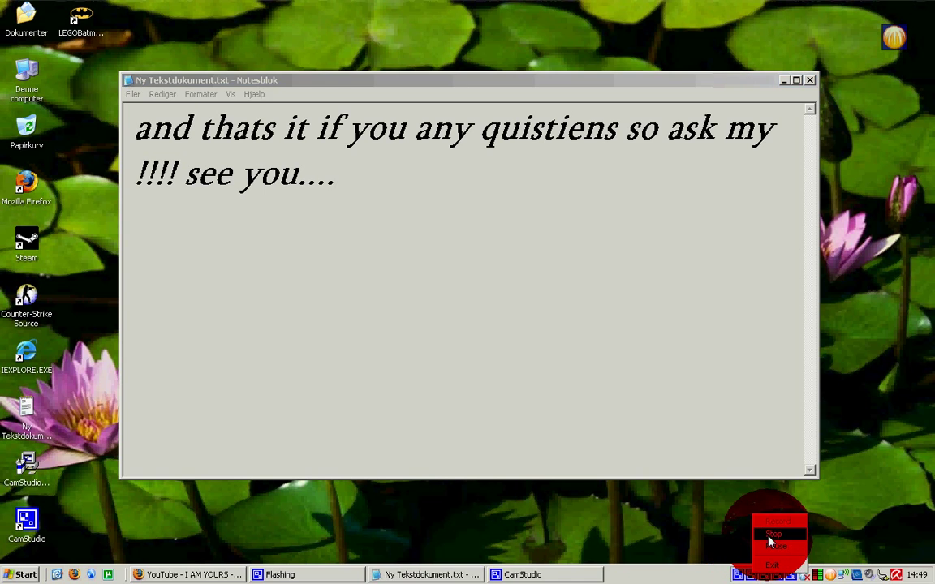